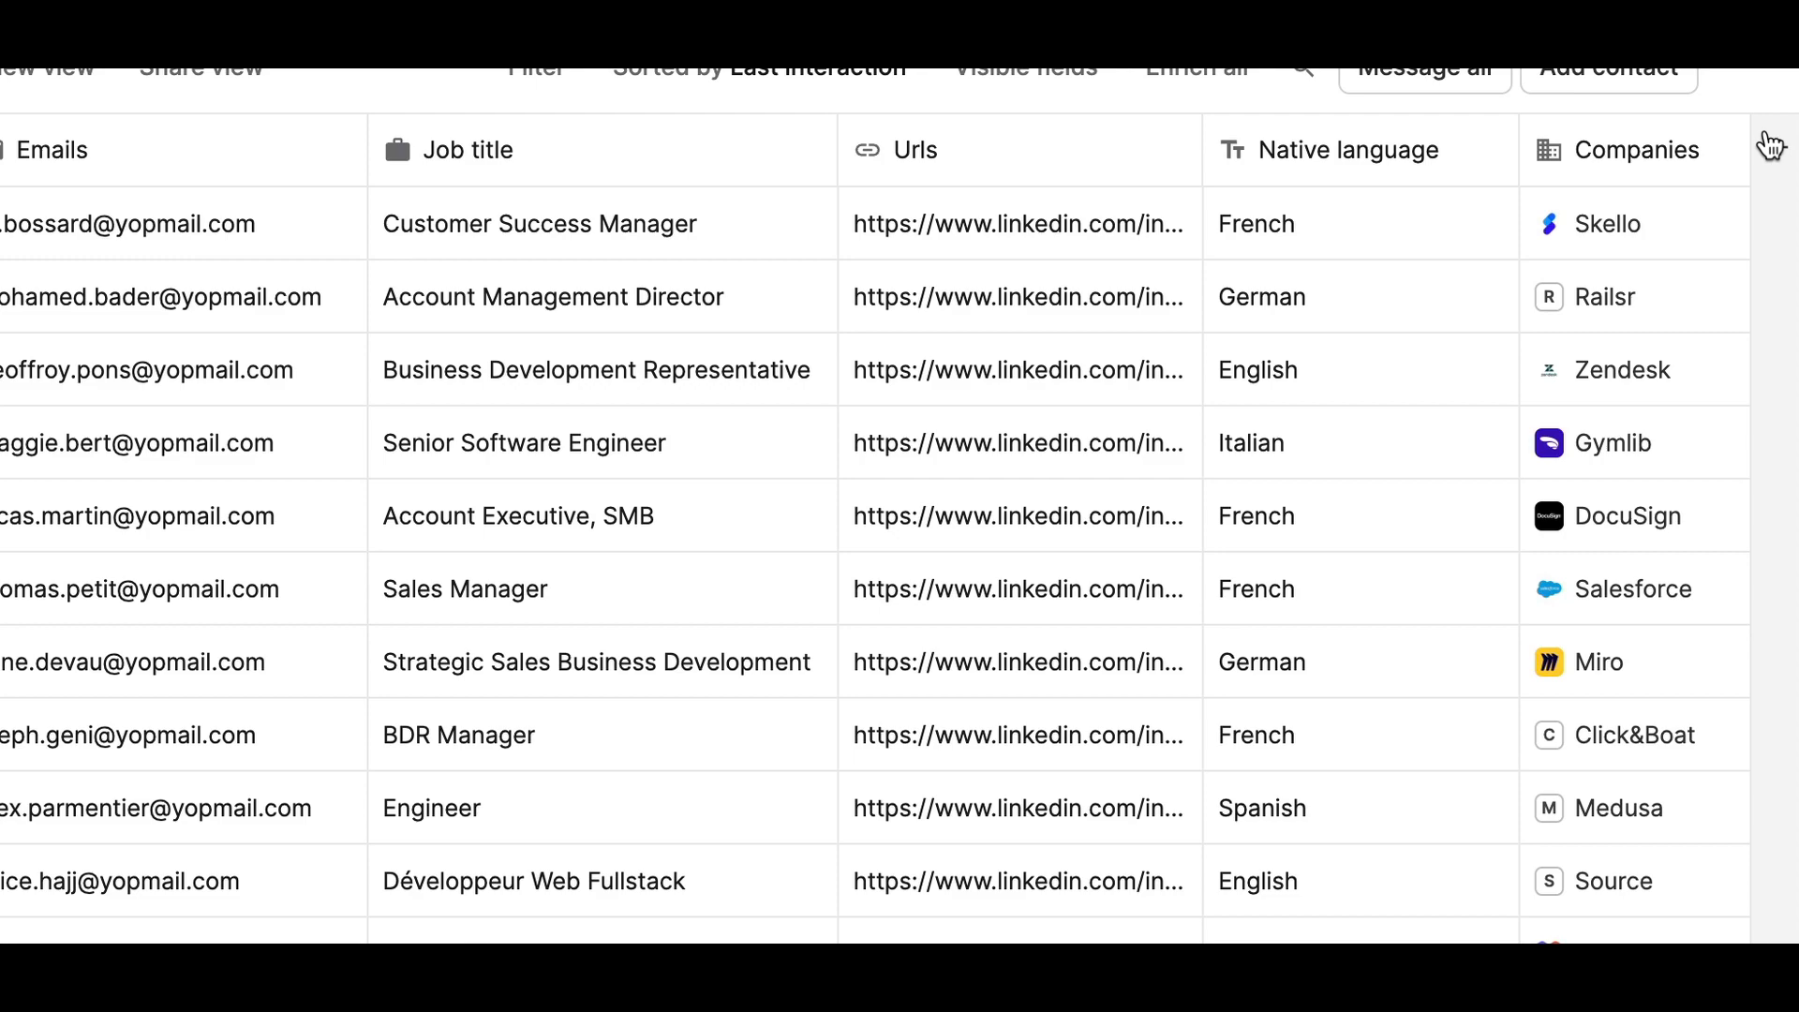
Step: Open the field type menu for a new Candidates column
{"action": "left_click", "coordinate": [1774, 126]}
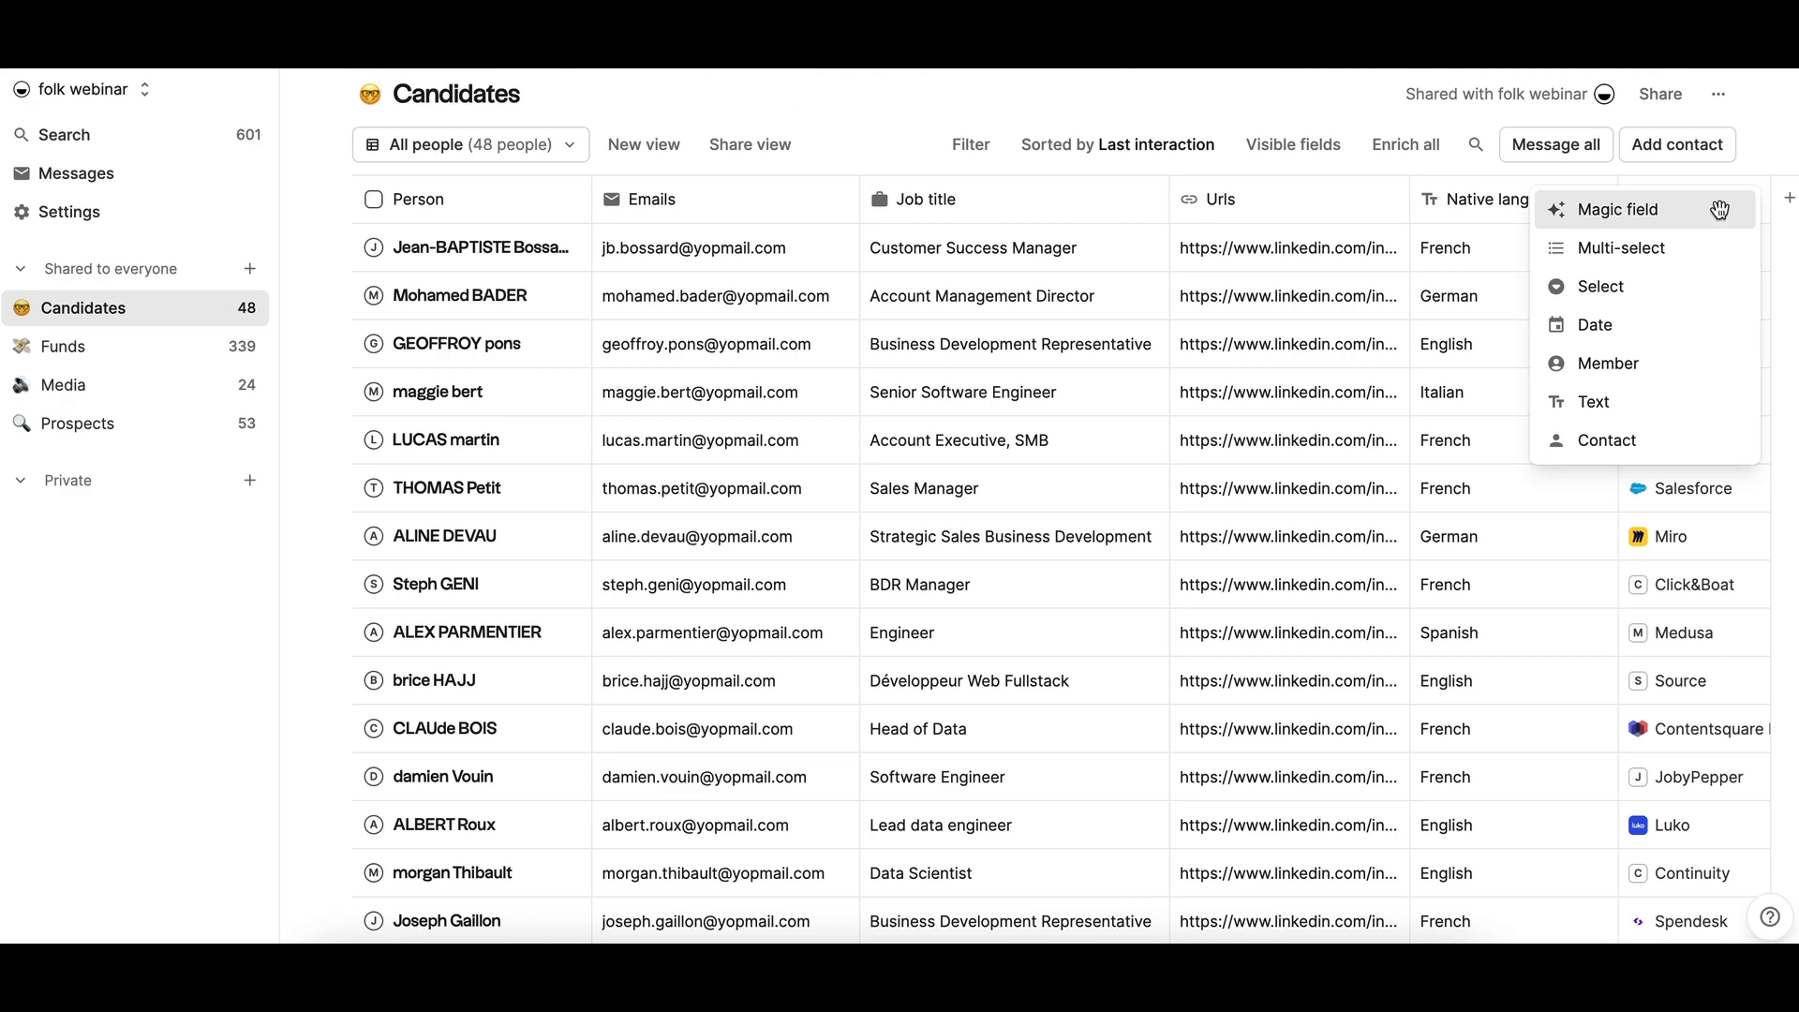
Step: Create a Magic field asking which industry {Company name} operates in, replying industry only
{"action": "left_click", "coordinate": [1619, 210]}
{"action": "type", "text": "In which industry is o"}
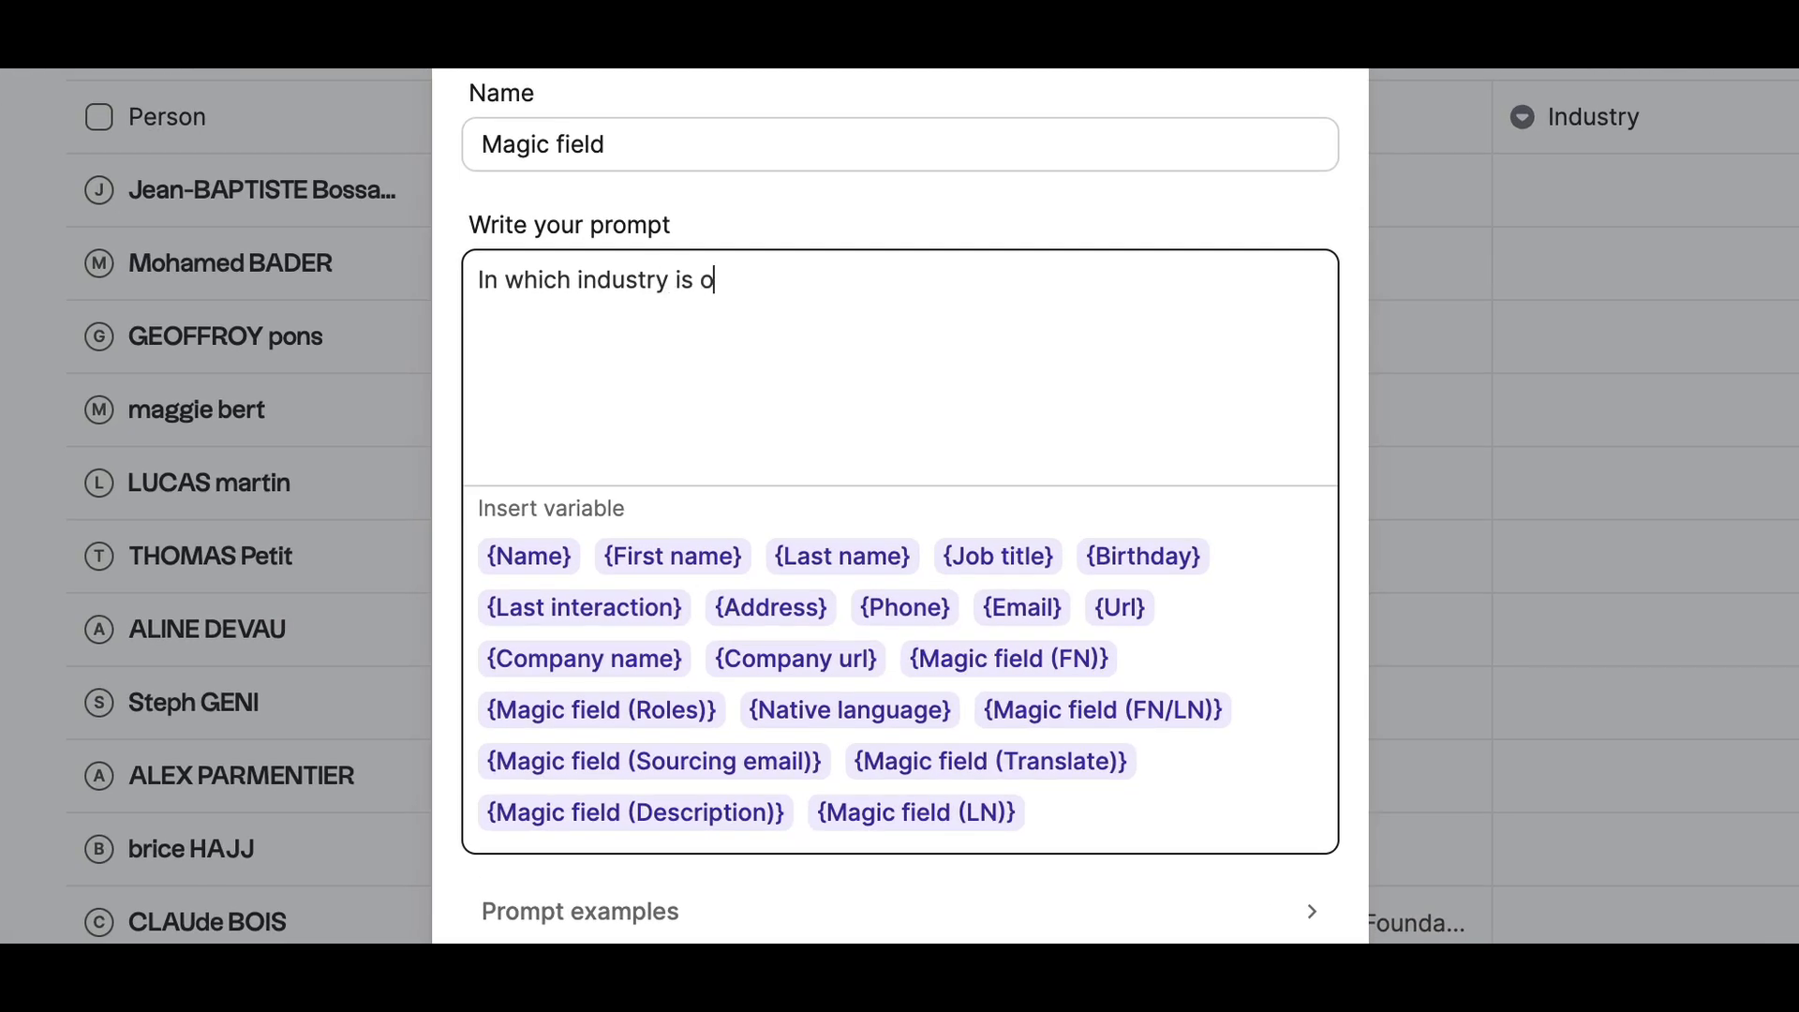
{"action": "type", "text": "perating /"}
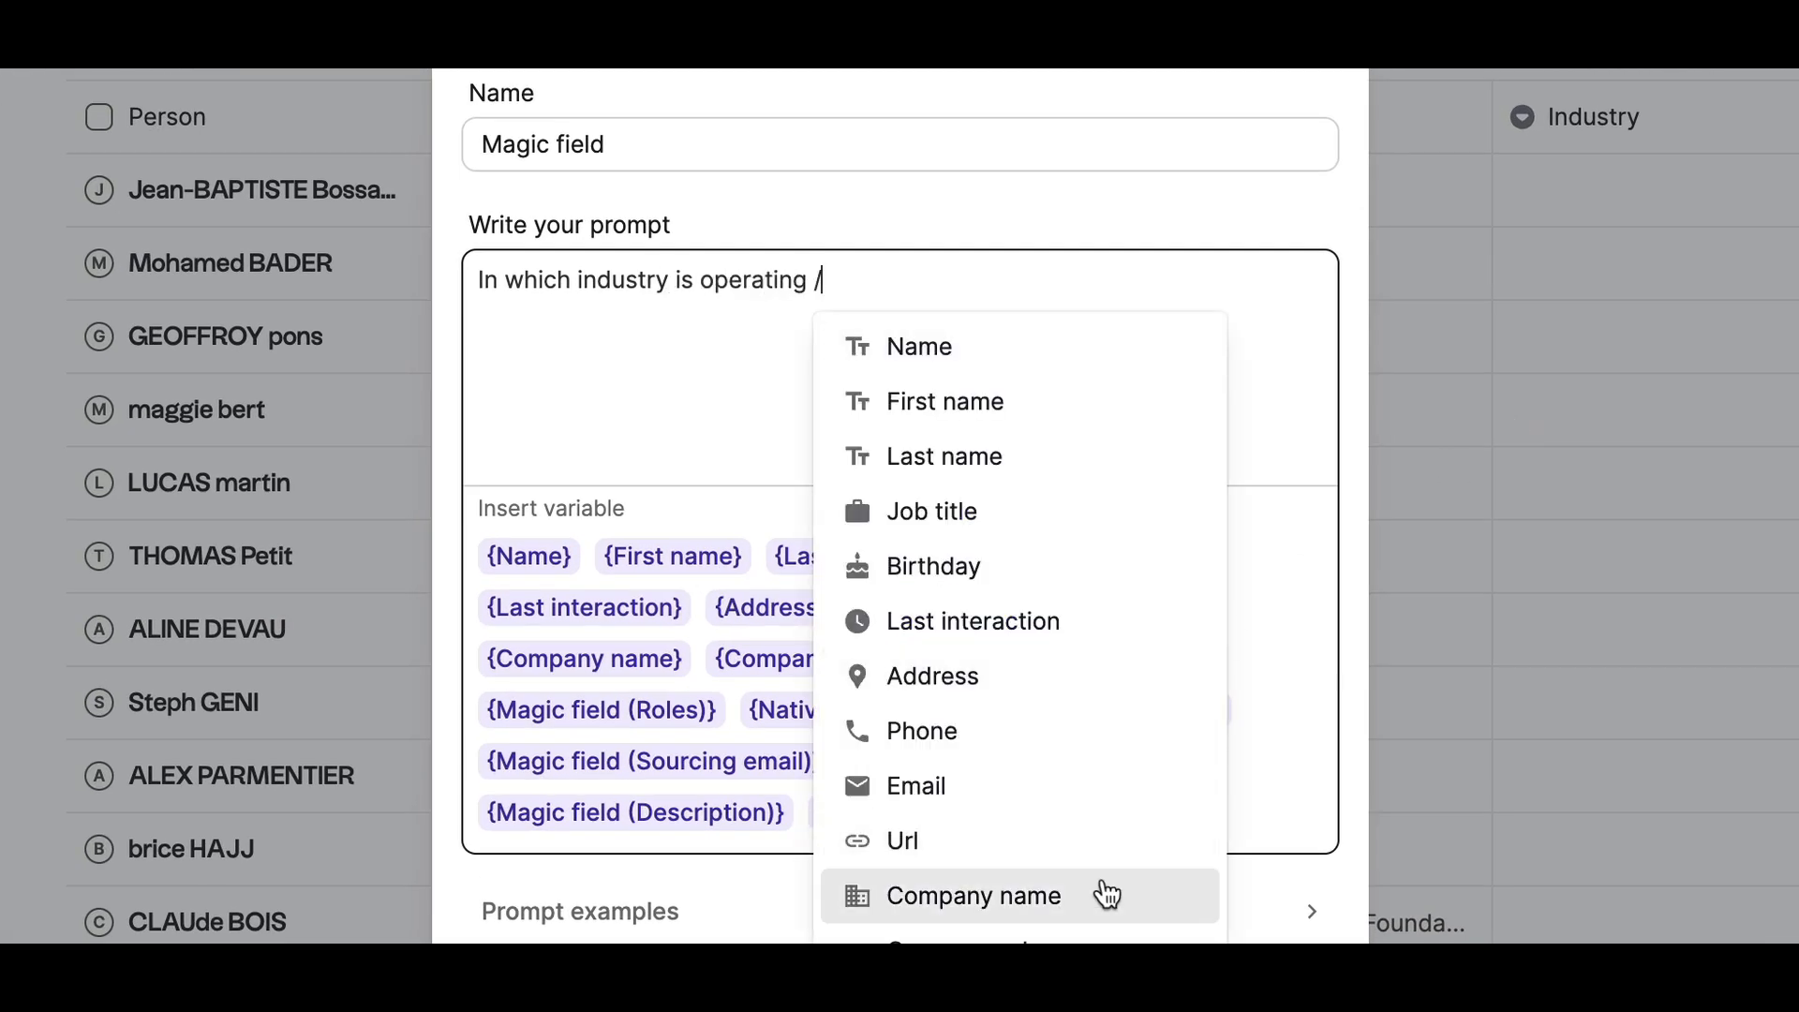
{"action": "left_click", "coordinate": [972, 896]}
{"action": "type", "text": "Reply only with the industry, no full stop."}
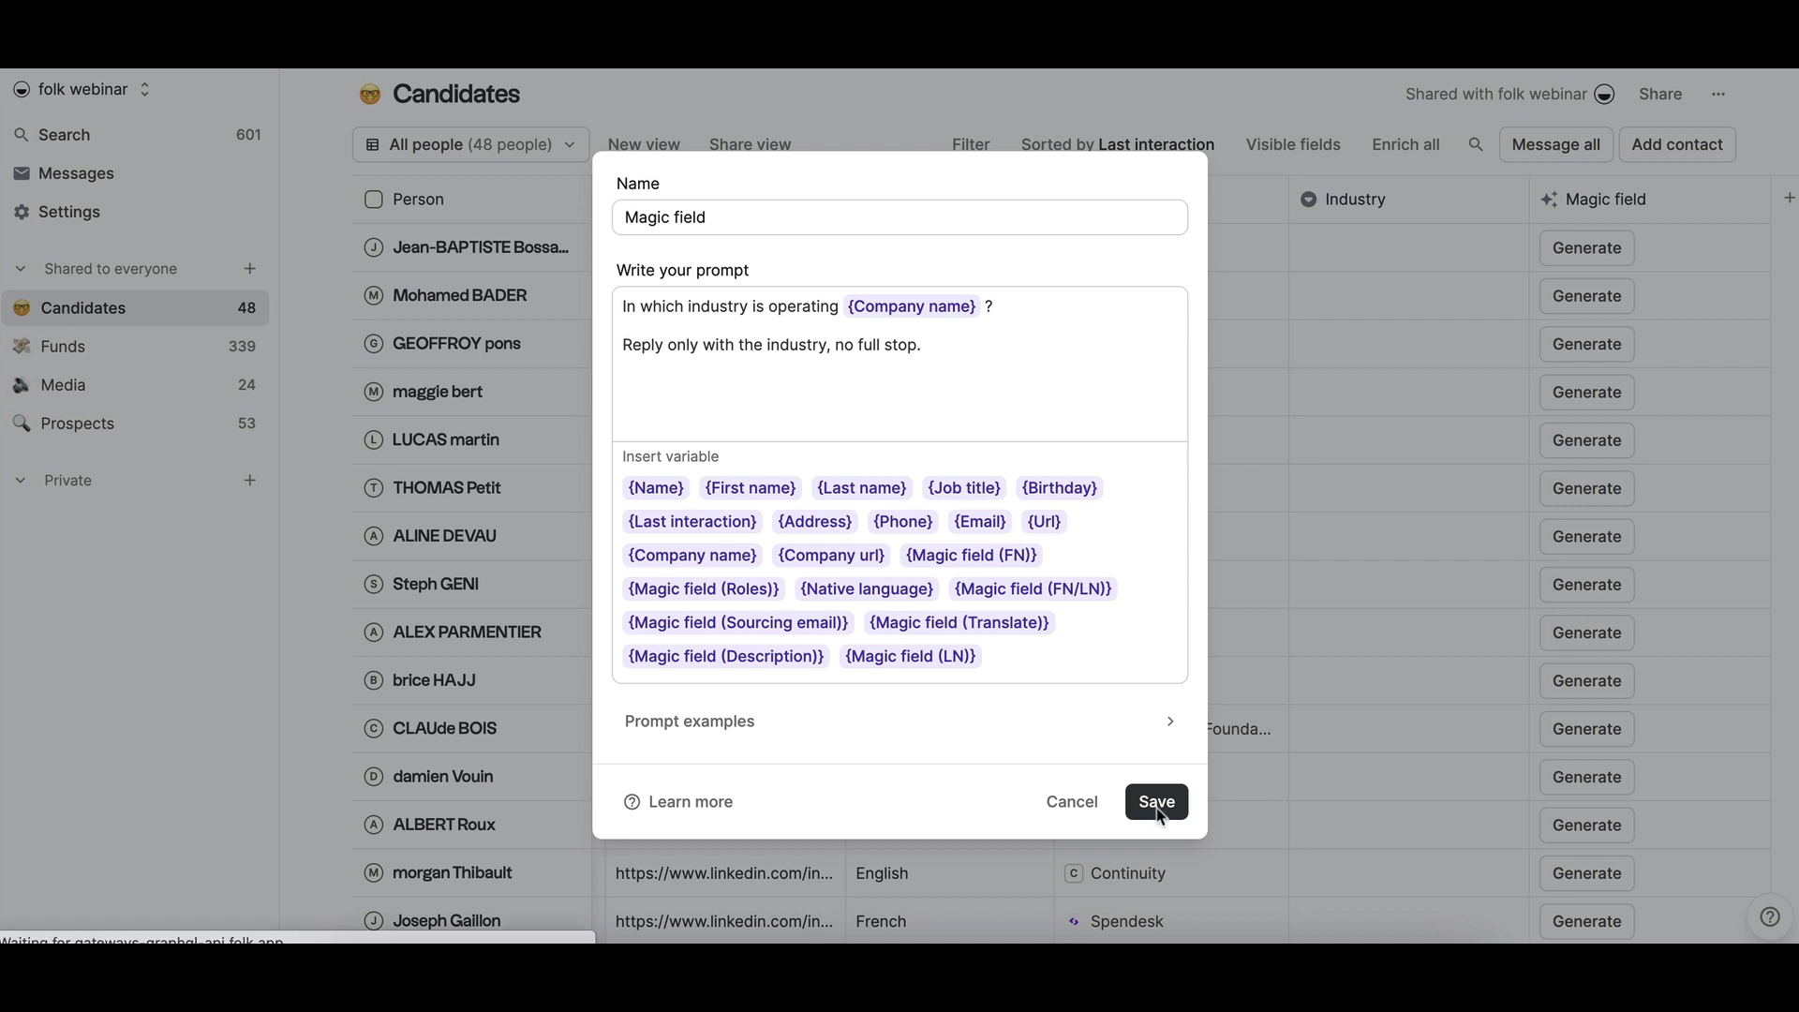
Step: Save the Magic field prompt so every row generates its company's industry
{"action": "left_click", "coordinate": [1155, 801]}
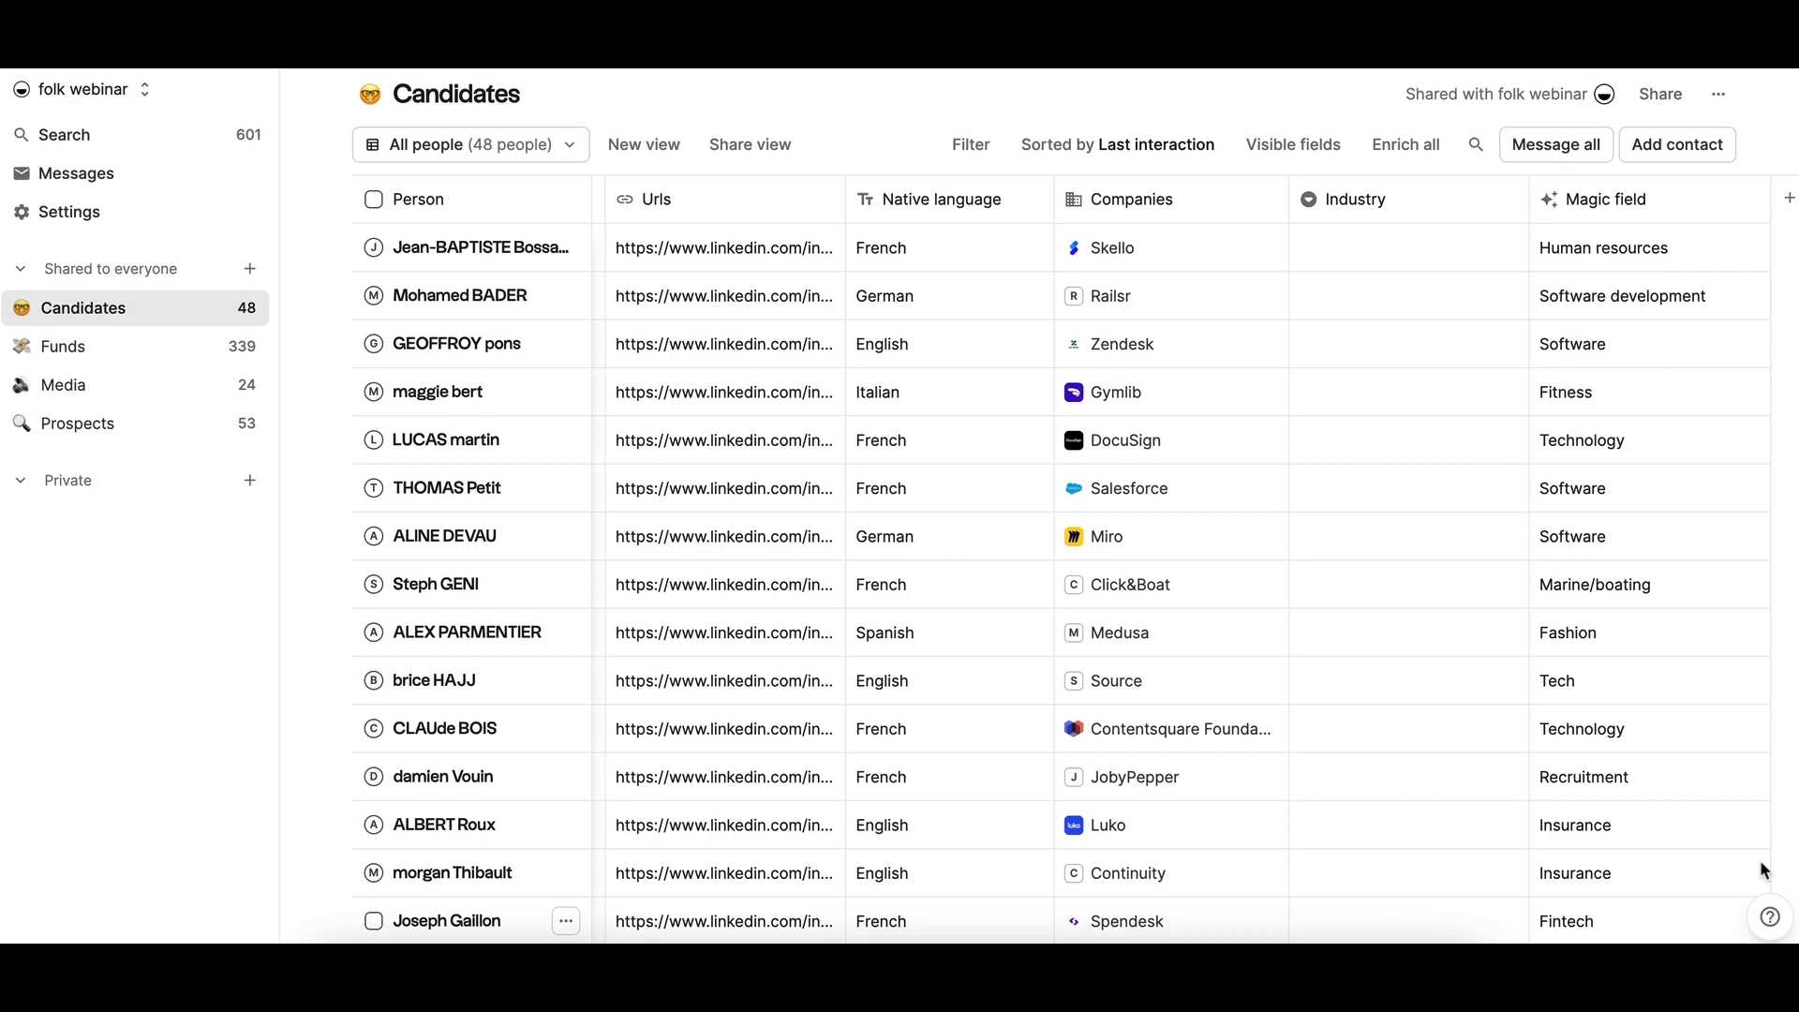
{"action": "mouse_move", "coordinate": [1708, 870]}
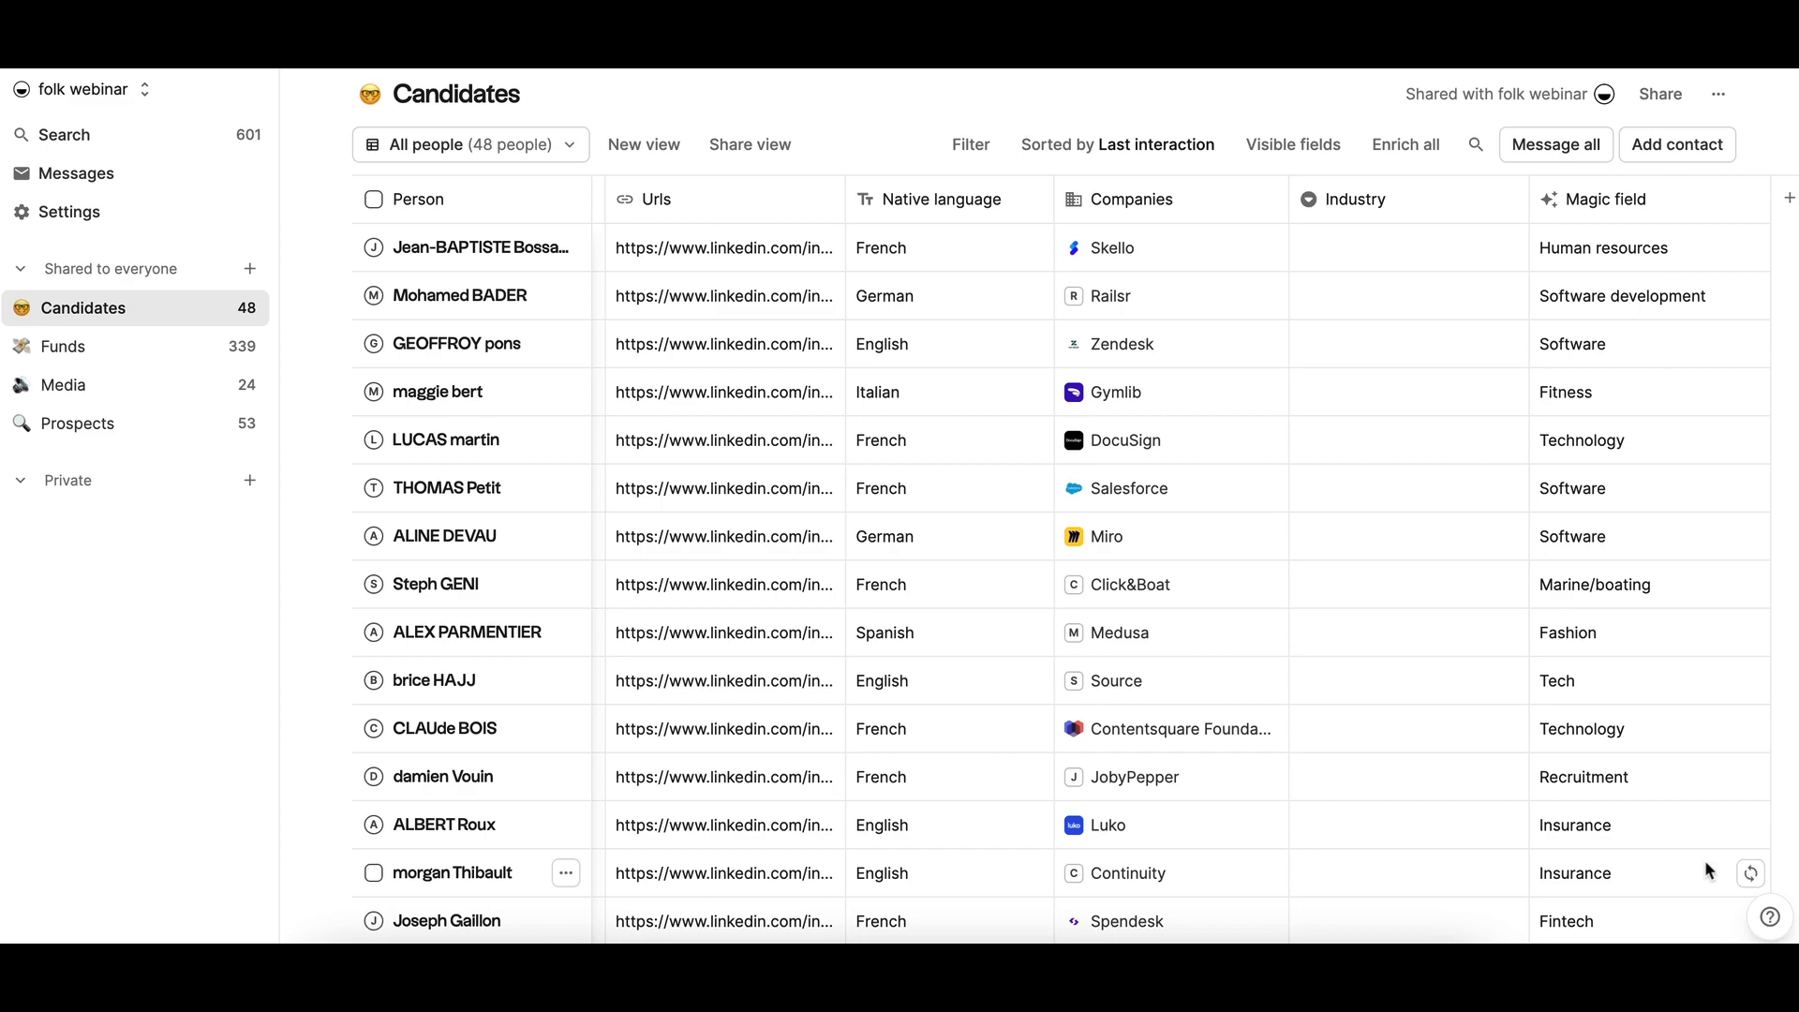